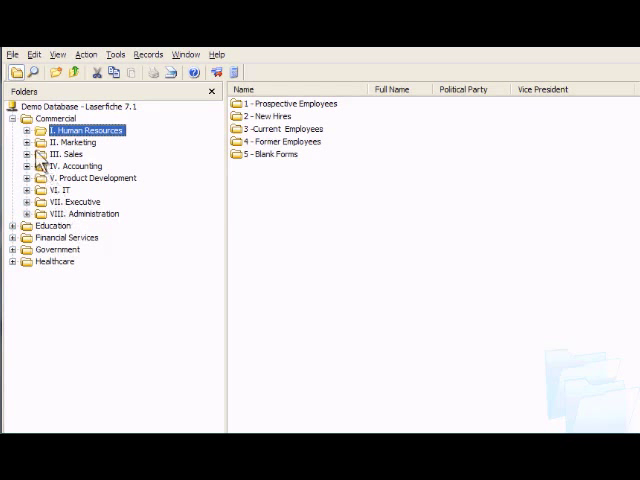
click(24, 130)
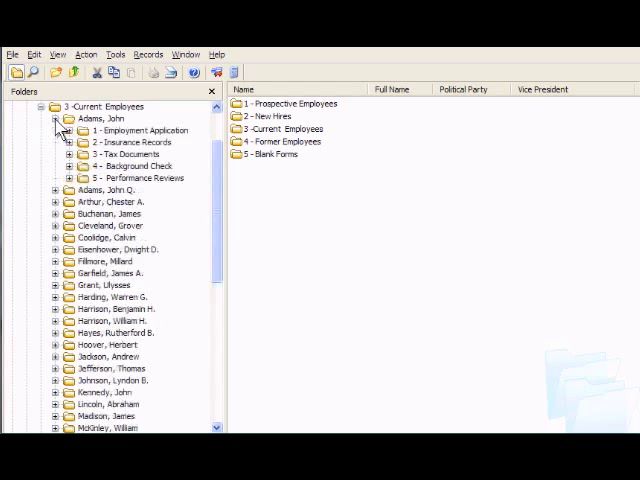
click(140, 130)
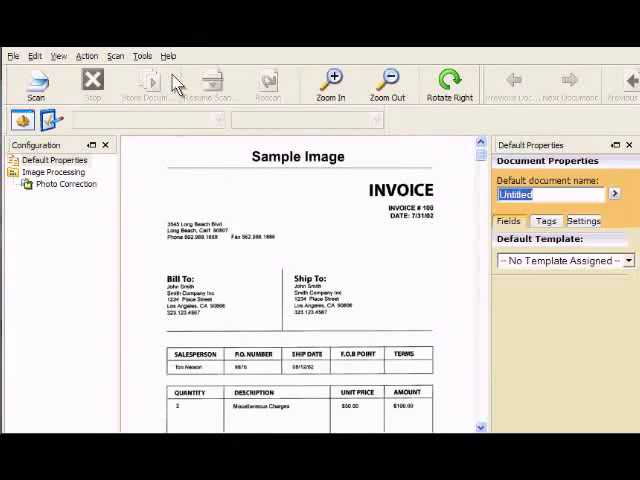
mouse_move(456, 218)
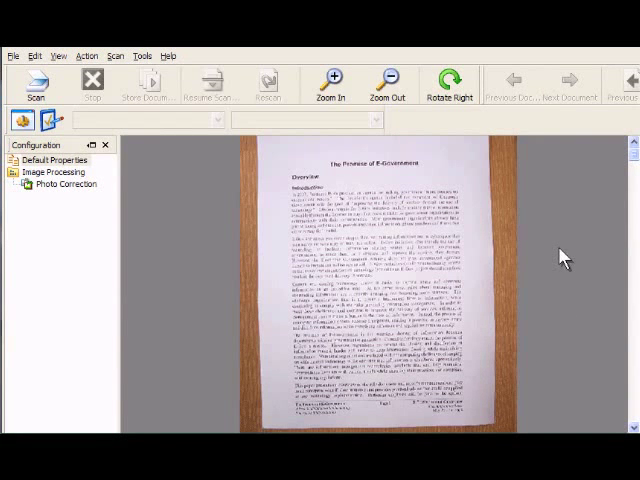
Scan the sample invoice and the E-Government article pages into Laserfiche Scanning.
click(64, 184)
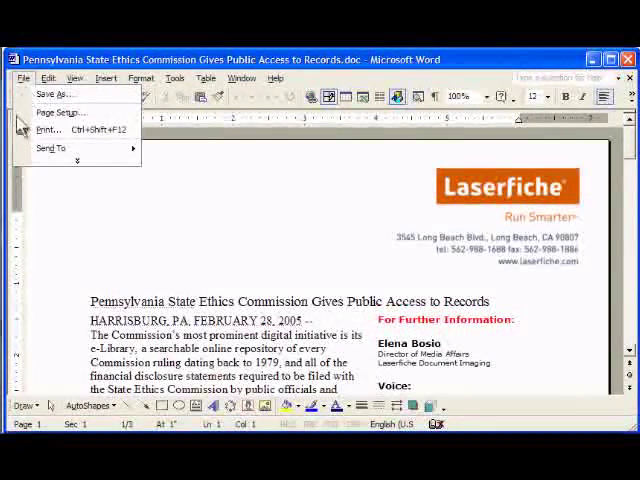
Send the press release to Laserfiche, keeping its name and the Office Documents folder.
click(160, 158)
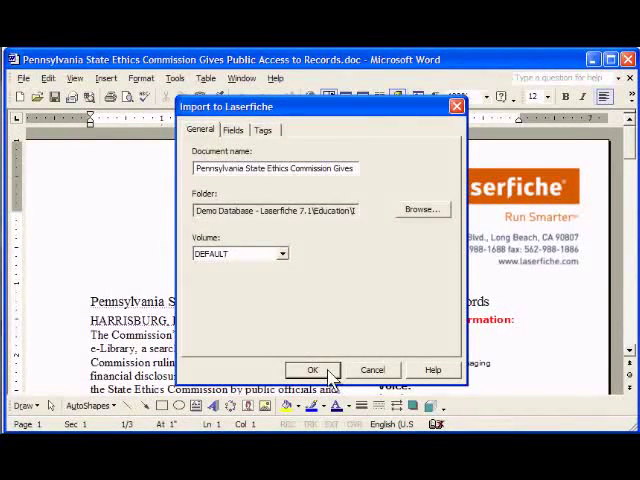
click(312, 368)
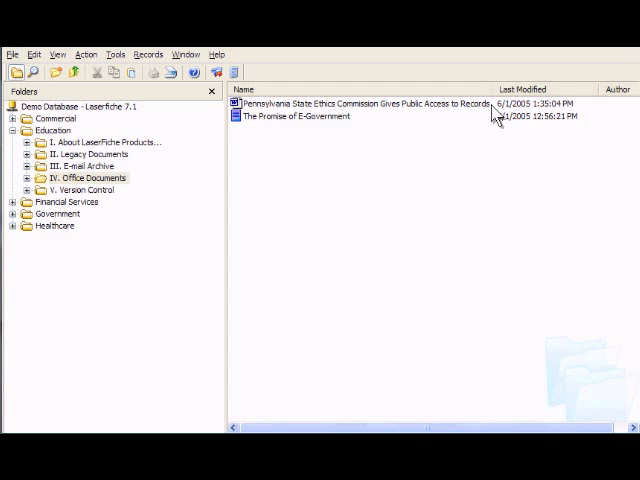
mouse_move(116, 176)
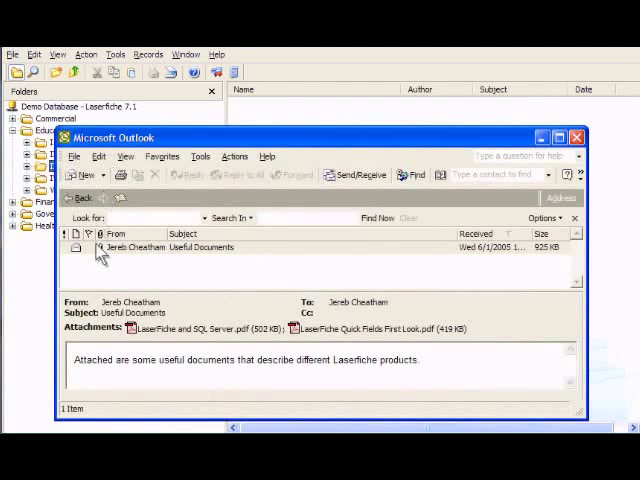
mouse_move(436, 338)
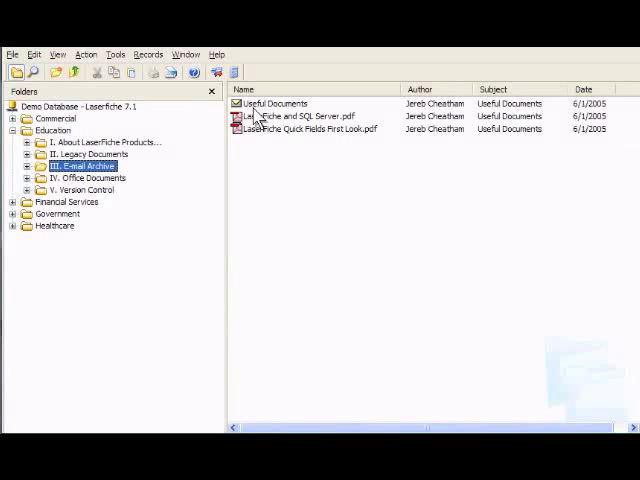
mouse_move(452, 96)
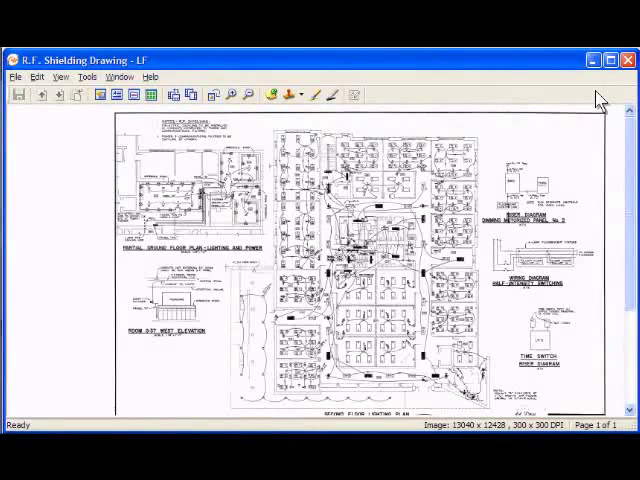
mouse_move(356, 120)
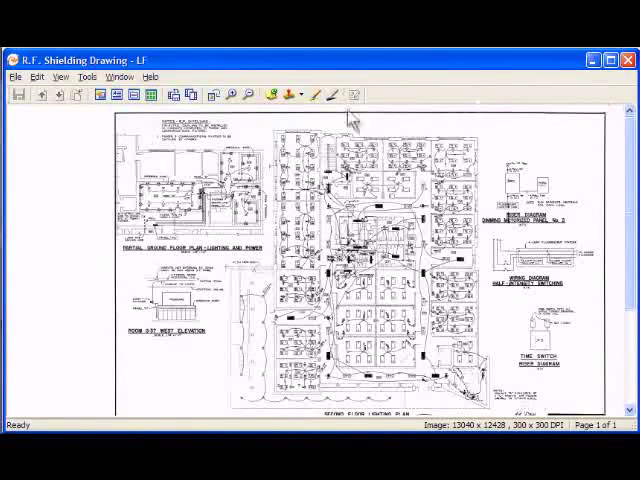
mouse_move(596, 232)
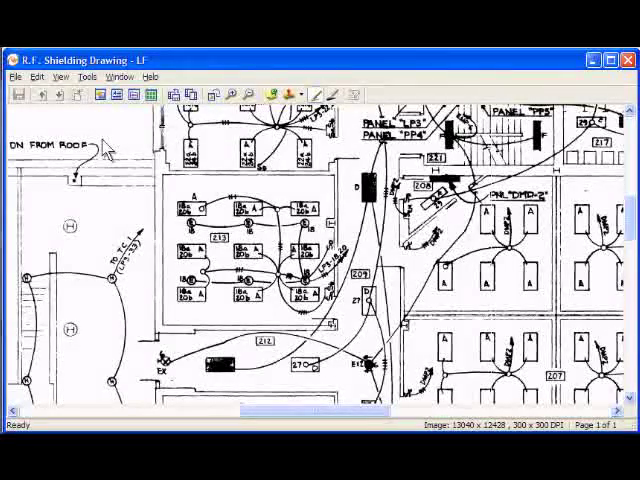
Highlight part of the Shielding Drawing floor plan in yellow and add the code-check sticky note.
drag(96, 136, 380, 356)
text(Need to check that this is up to code)
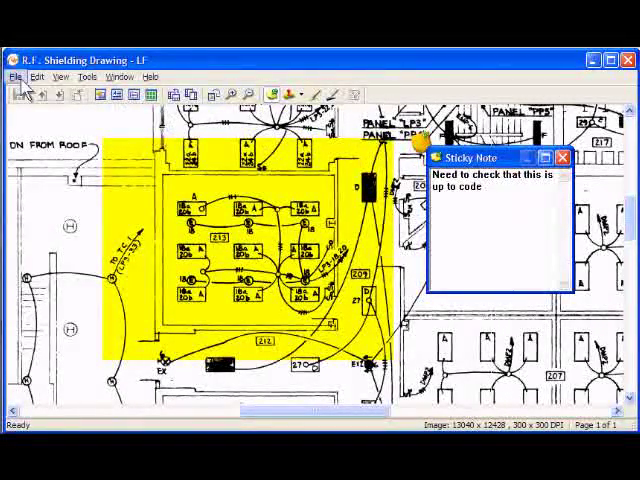
click(16, 76)
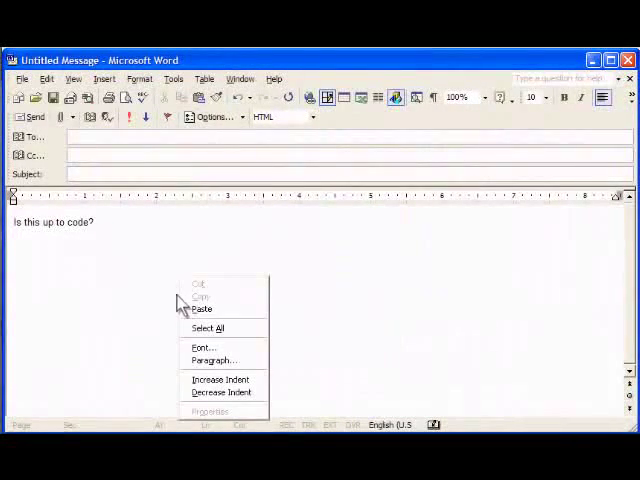
Paste the copied drawing content into the 'Is this up to code?' message body.
click(200, 308)
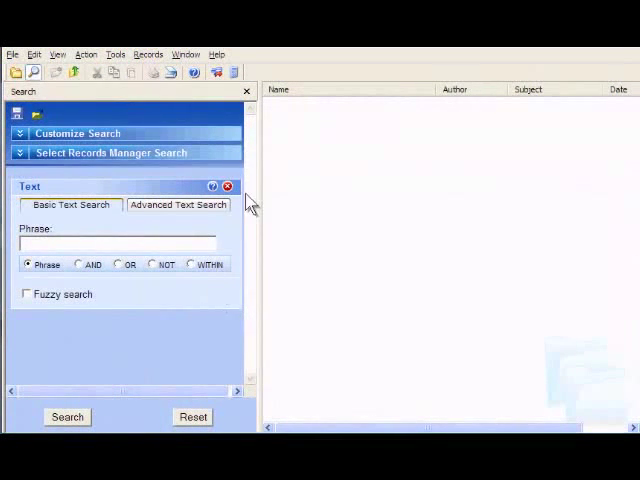
mouse_move(104, 320)
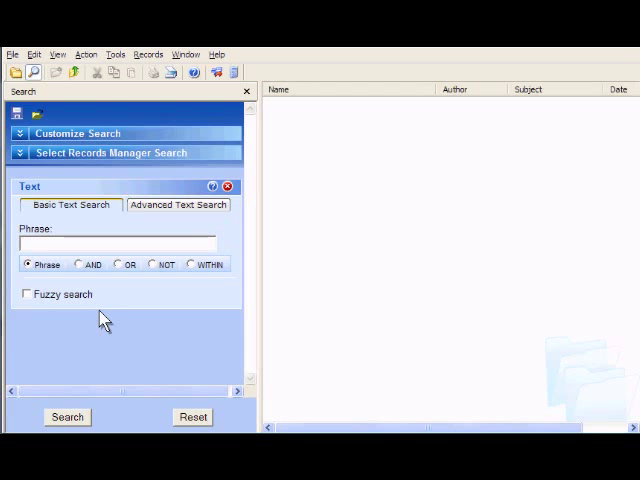
mouse_move(130, 276)
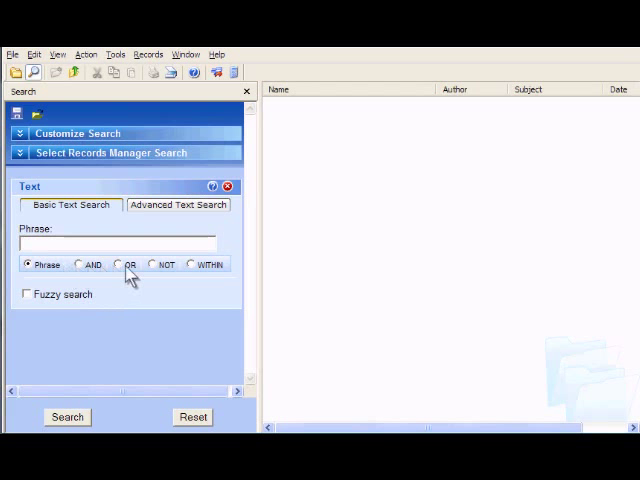
mouse_move(228, 276)
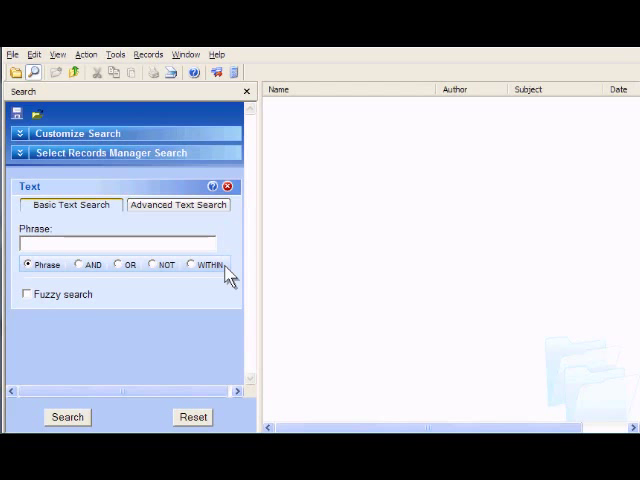
mouse_move(204, 270)
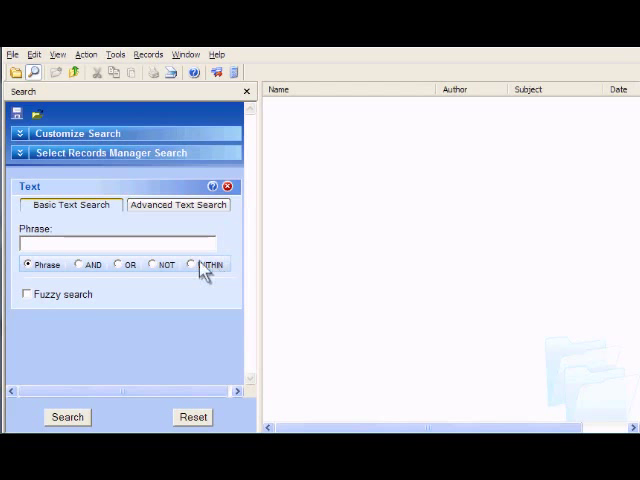
Run a Basic Text Search for the phrase 'electronic government'.
text(electronic government)
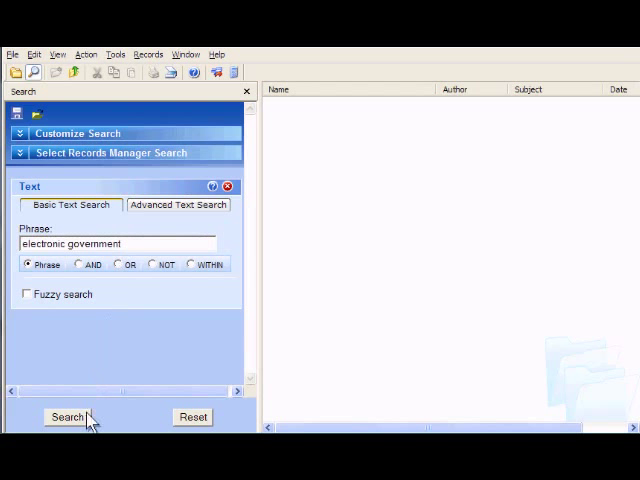
click(68, 416)
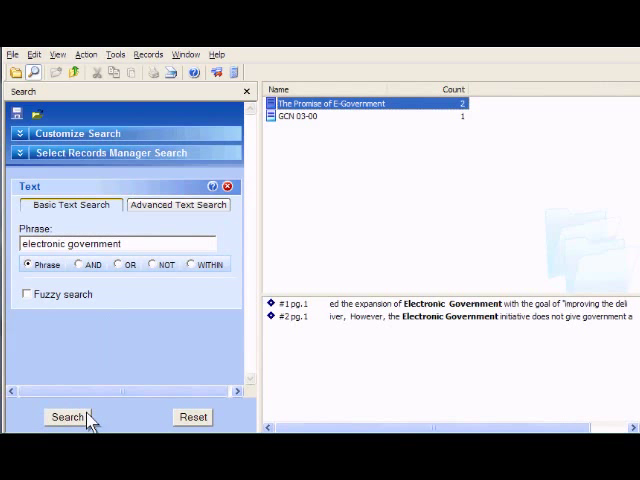
mouse_move(232, 308)
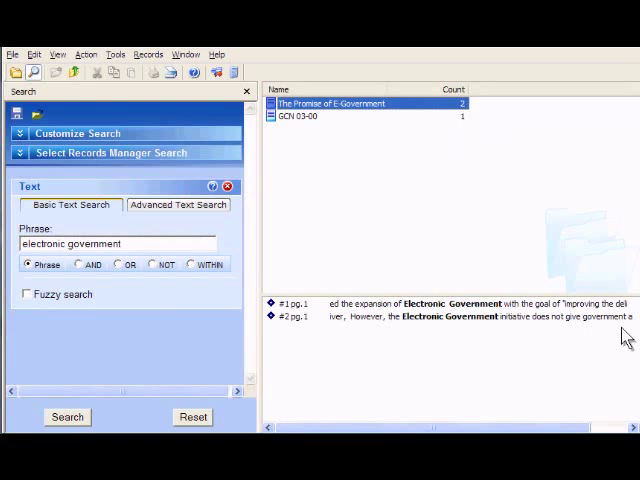
mouse_move(584, 340)
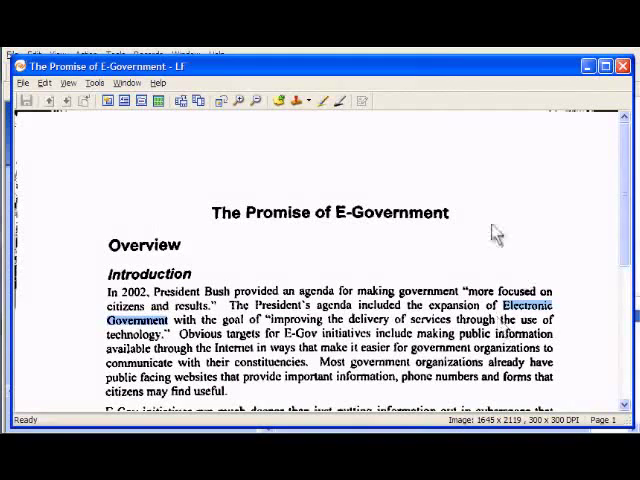
mouse_move(292, 408)
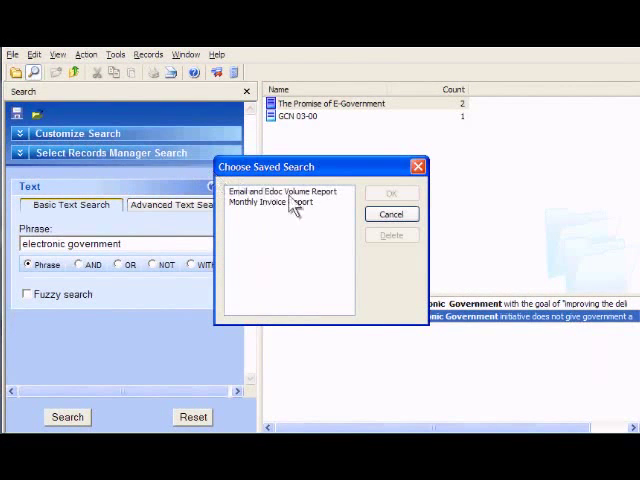
Load the Monthly Invoice Report saved search and run it for July 2002 invoices.
click(262, 200)
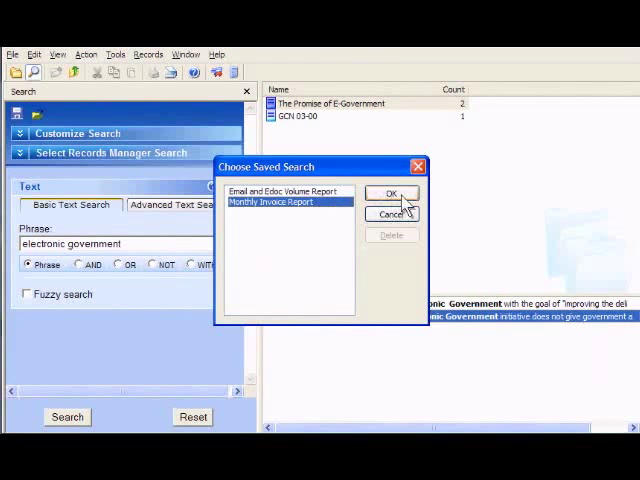
click(390, 192)
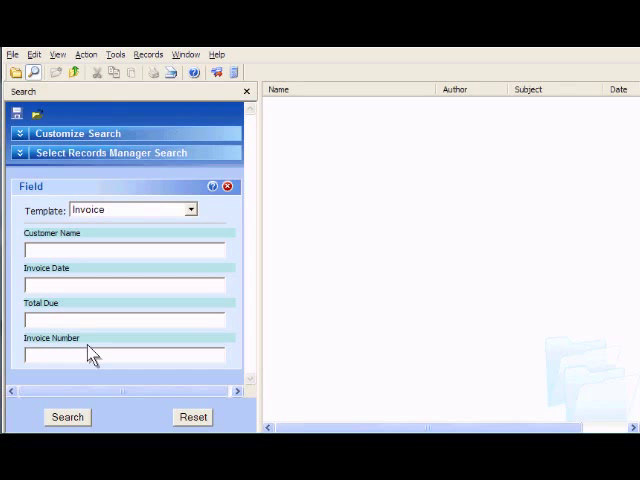
click(124, 284)
text(07/01/2002 to 07/31/2002)
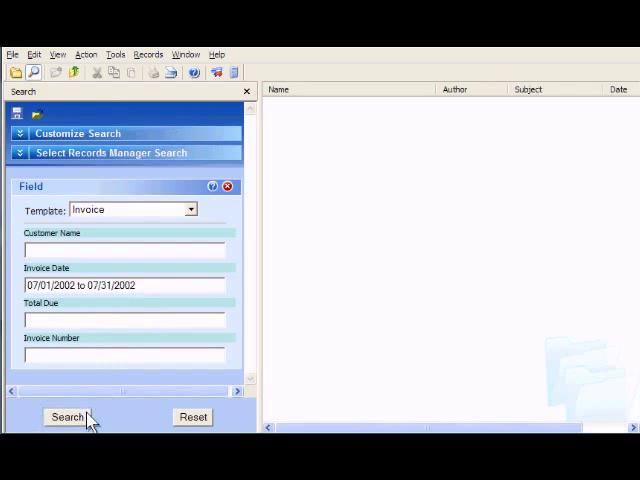
click(68, 416)
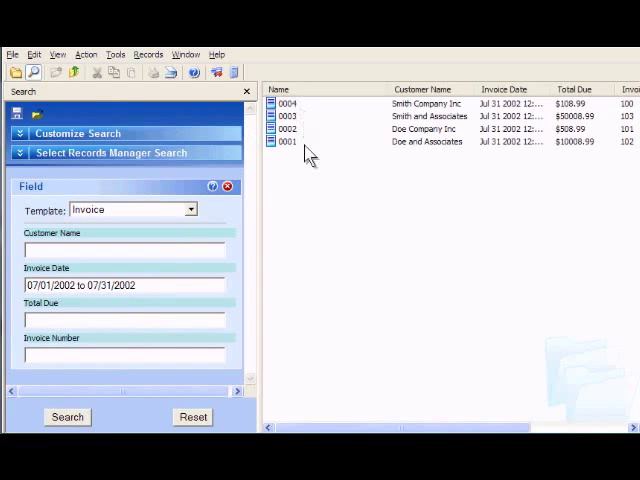
Reopen the saved searches list and choose Monthly Invoice Report again.
click(20, 118)
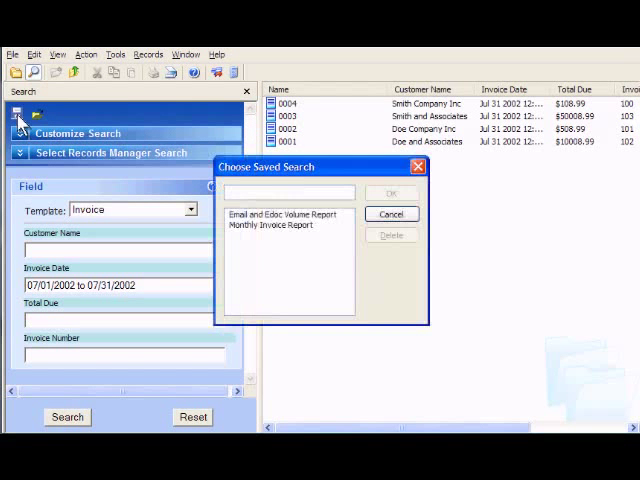
click(272, 224)
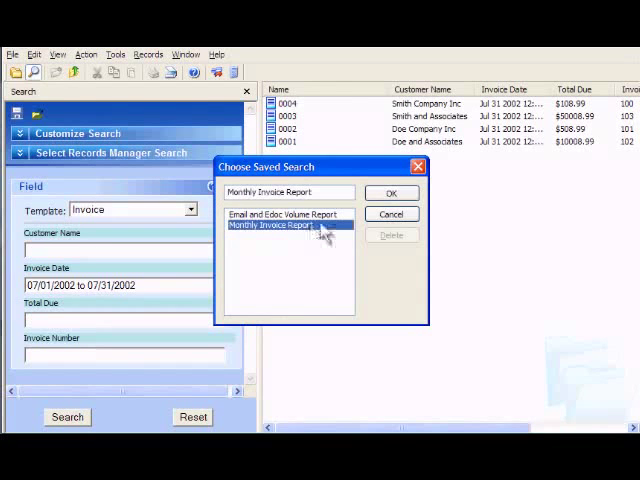
click(392, 192)
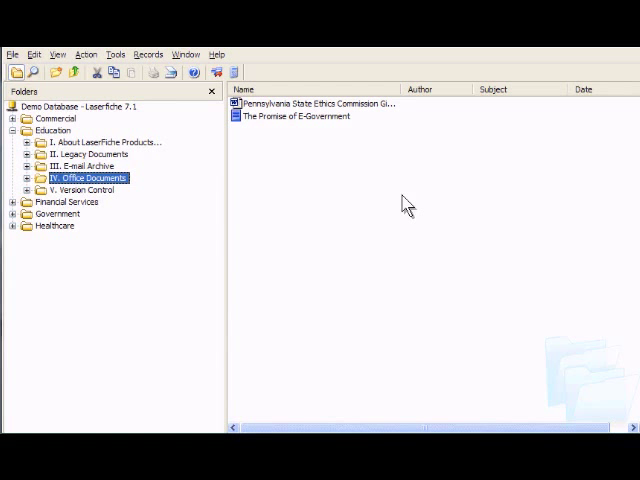
Browse to Education's Office Documents, then bring up actions for an Engineering & Planning subfolder.
click(296, 116)
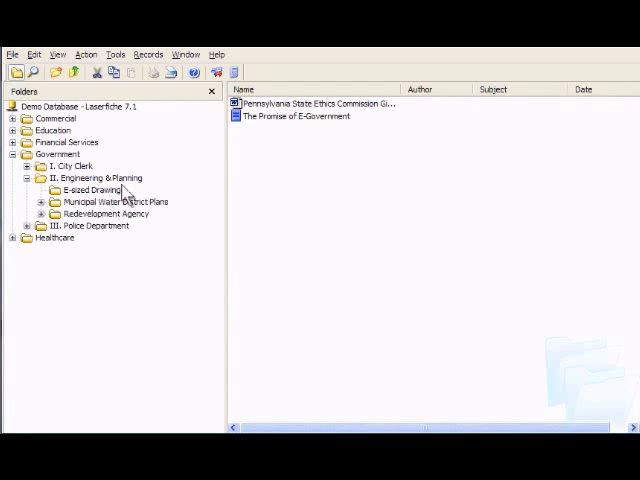
right_click(96, 178)
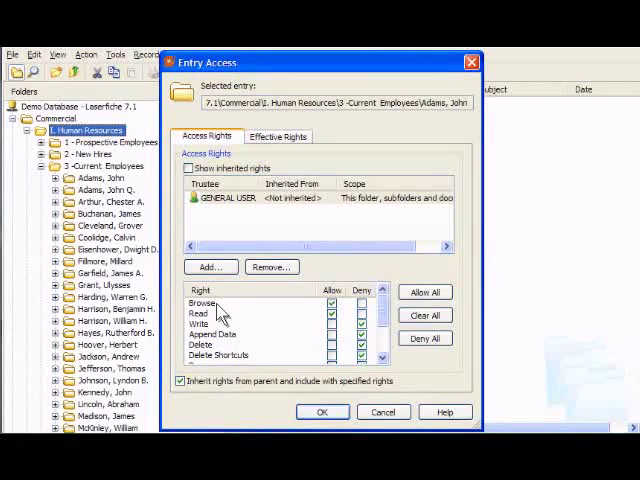
mouse_move(508, 312)
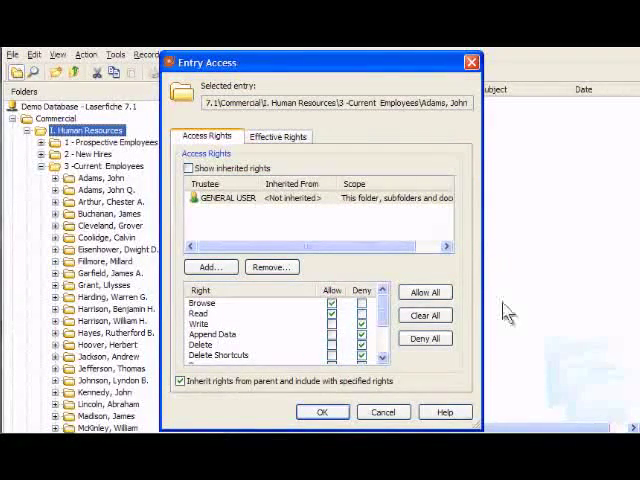
mouse_move(178, 280)
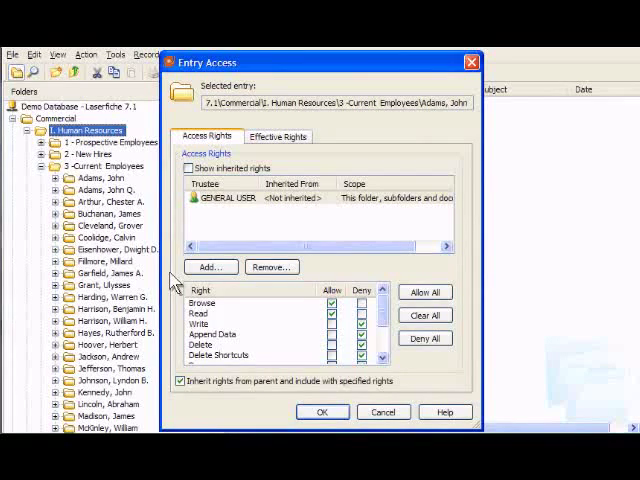